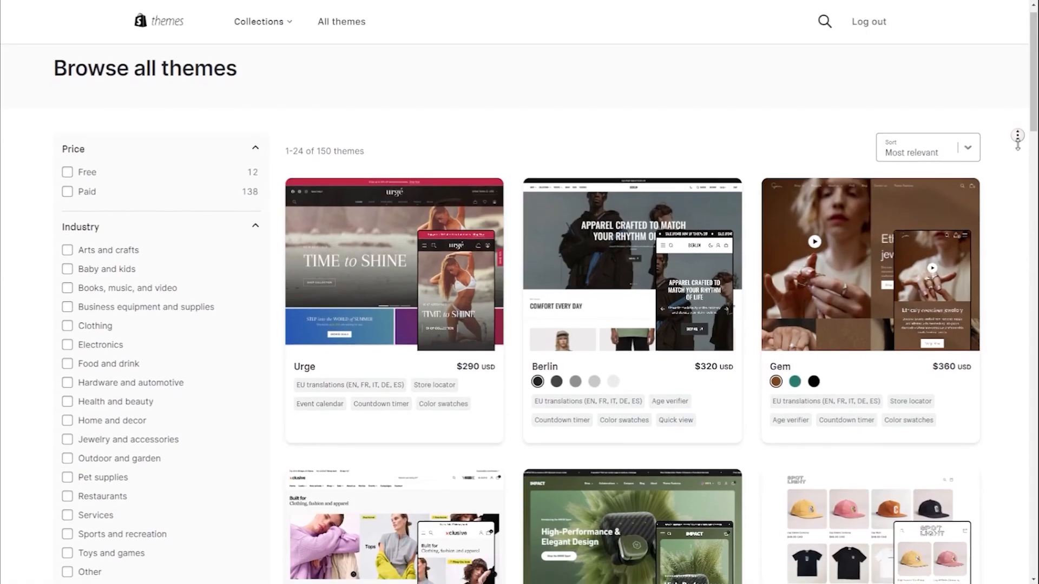
Review the Sense theme's feature highlights and start trying the theme
scroll("down", 3)
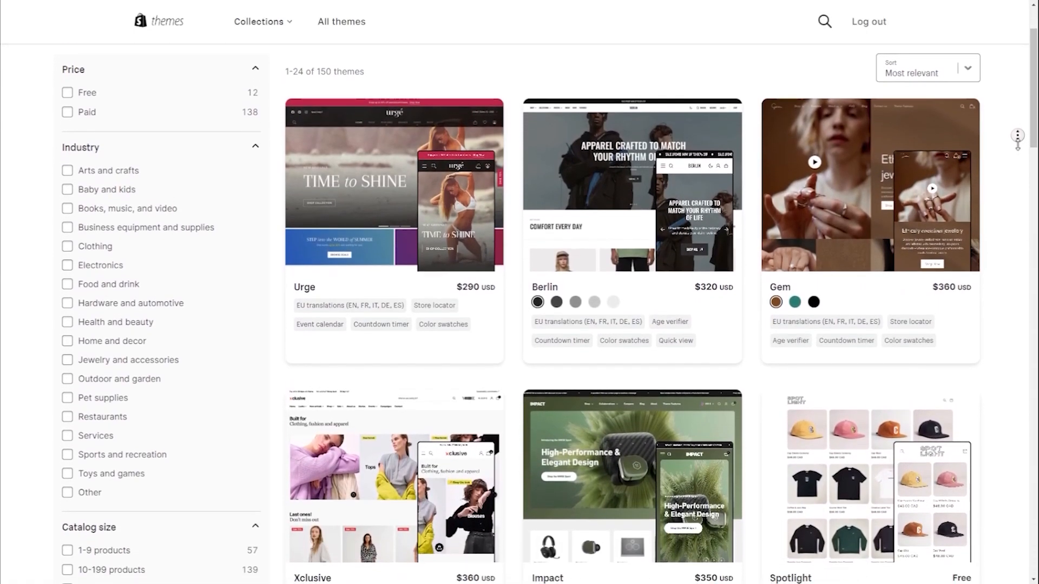
scroll("down", 3)
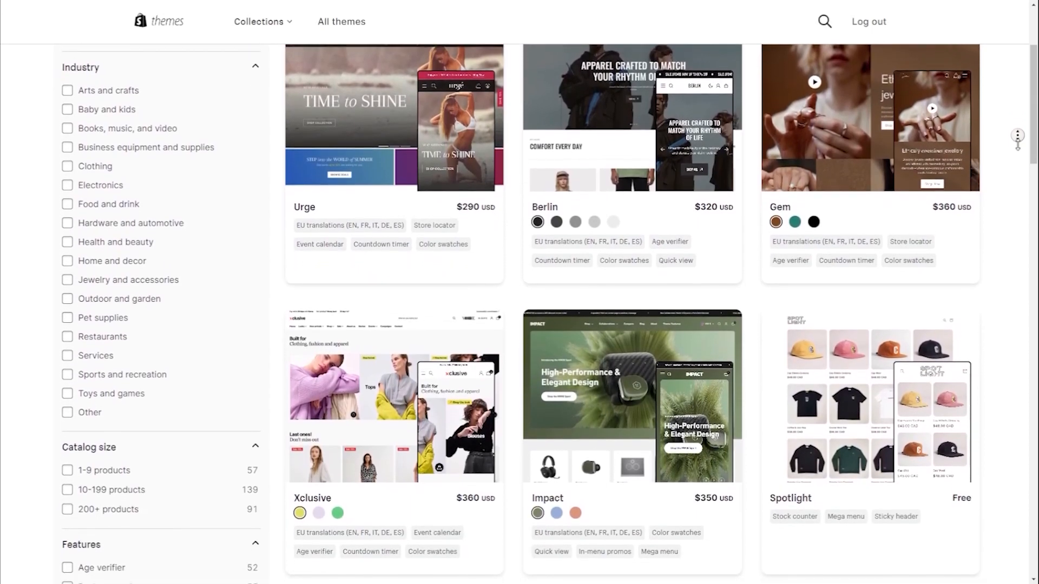
scroll("down", 3)
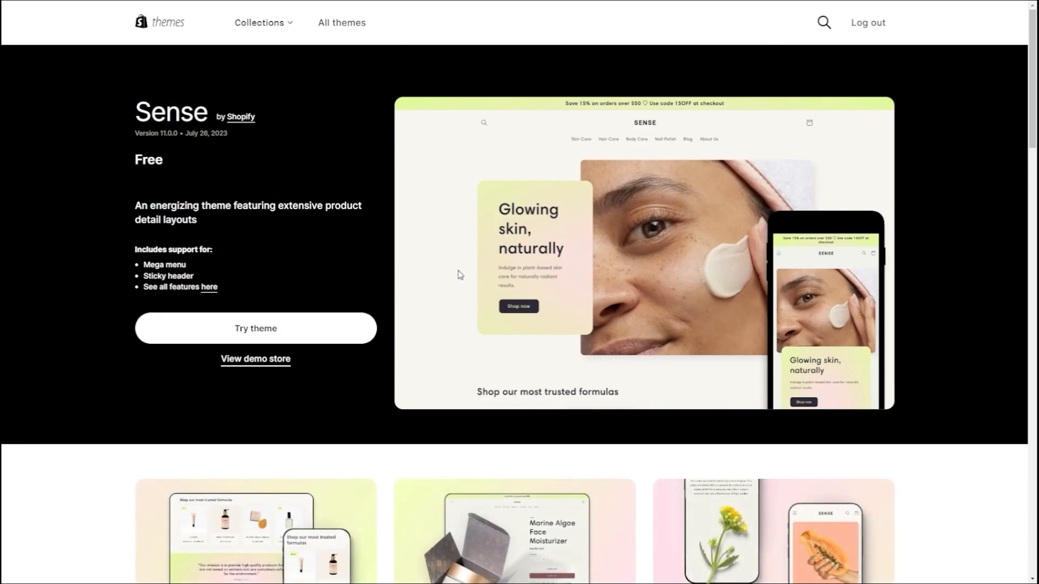
mouse_move(358, 215)
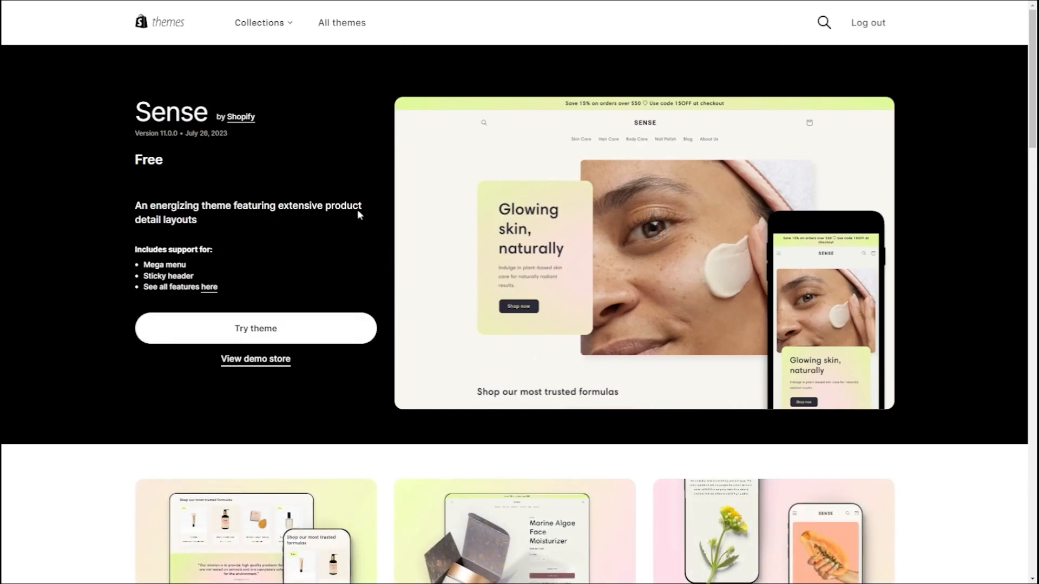
scroll("down", 3)
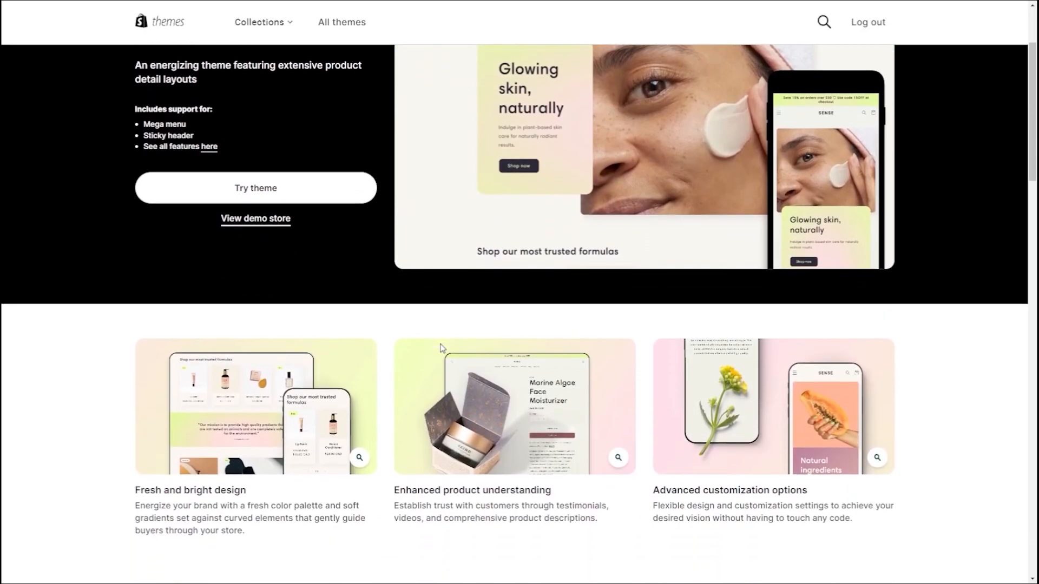
left_click(255, 188)
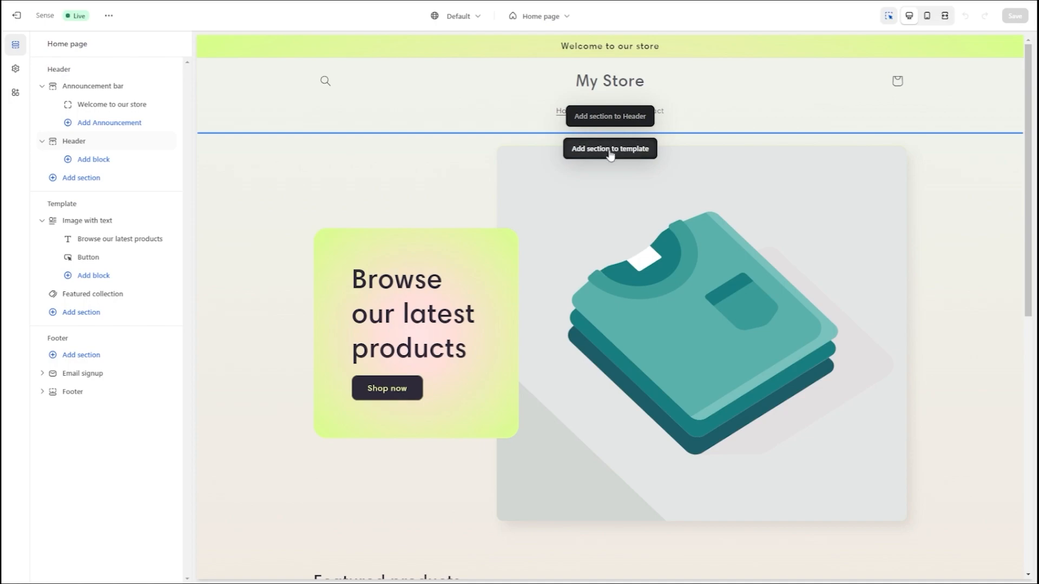
mouse_move(611, 145)
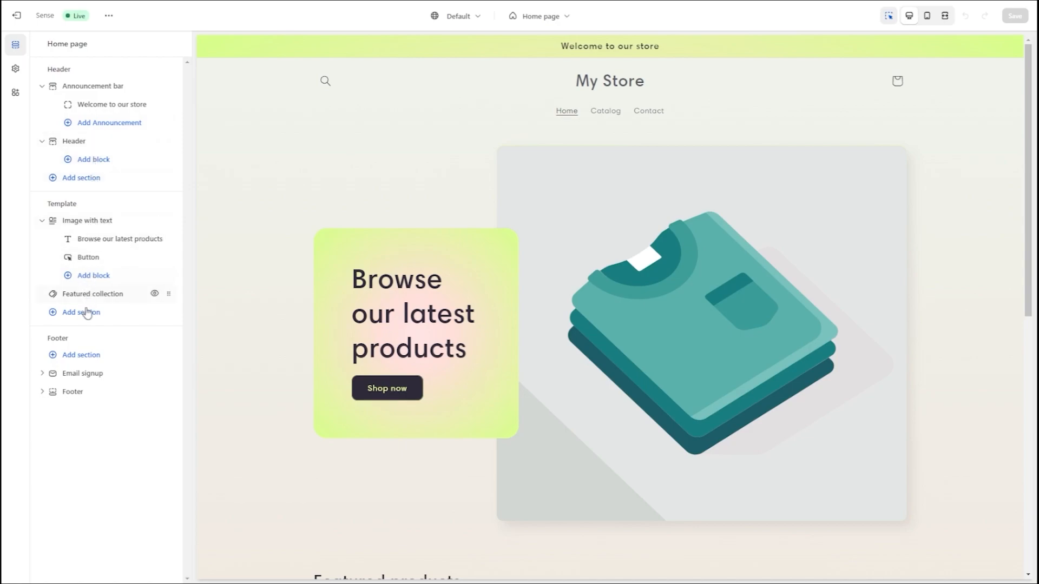
mouse_move(100, 220)
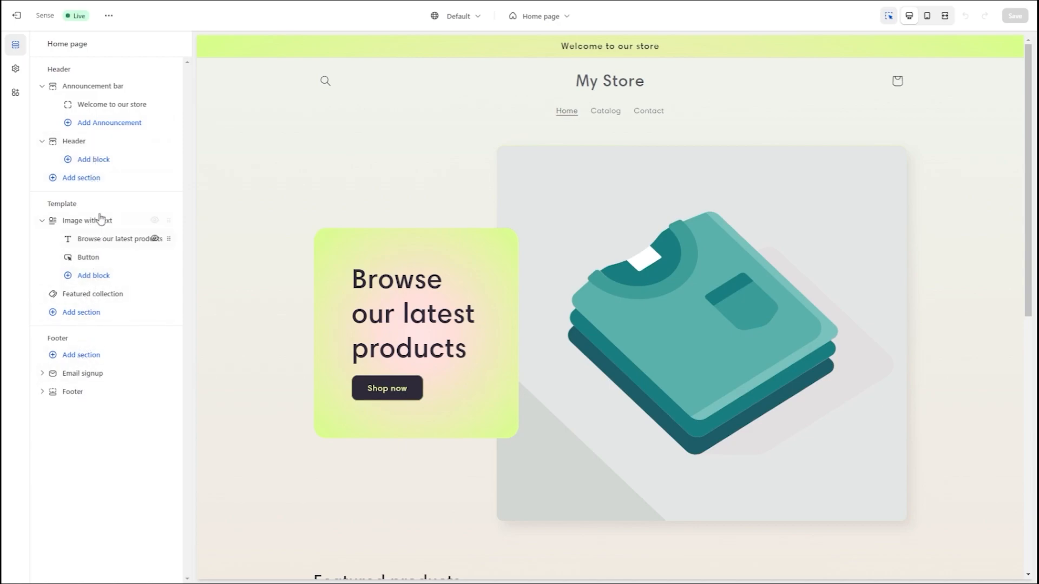
Jump to the Featured collection section from the Template sidebar
left_click(94, 294)
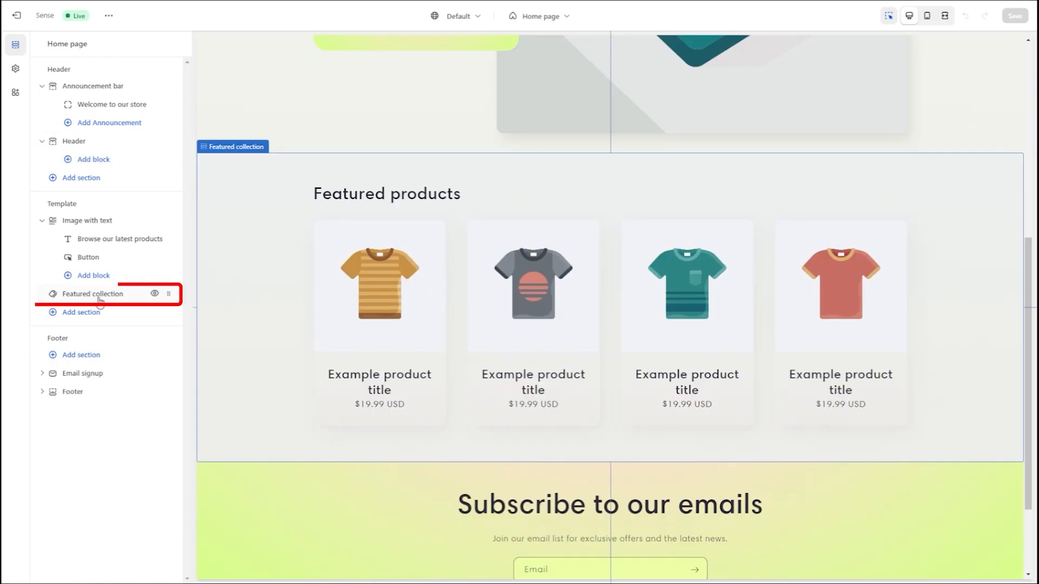
left_click(111, 104)
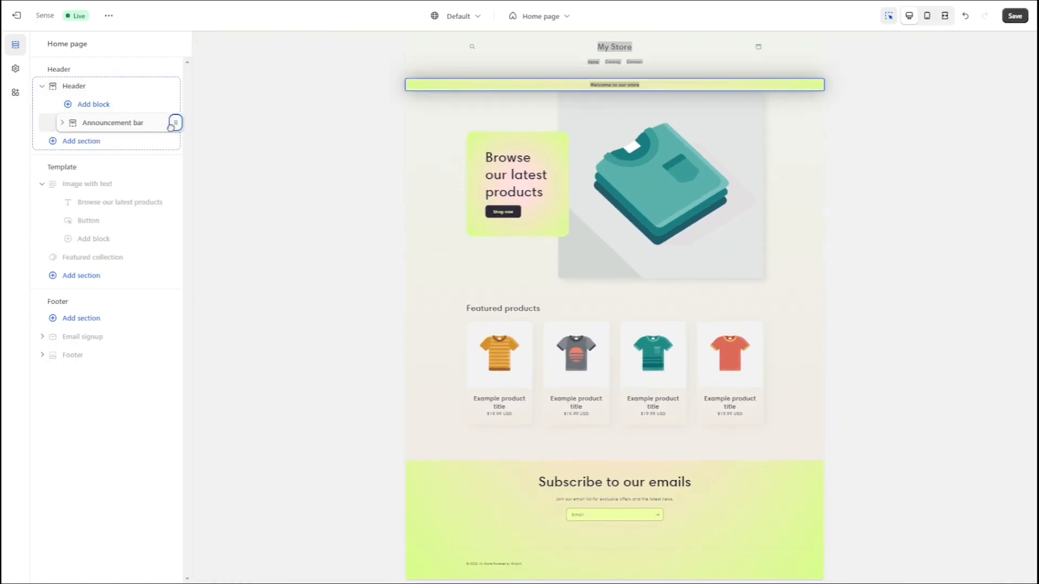
Drag the Announcement bar below Header within the Header group
left_click_drag(112, 123, 113, 150)
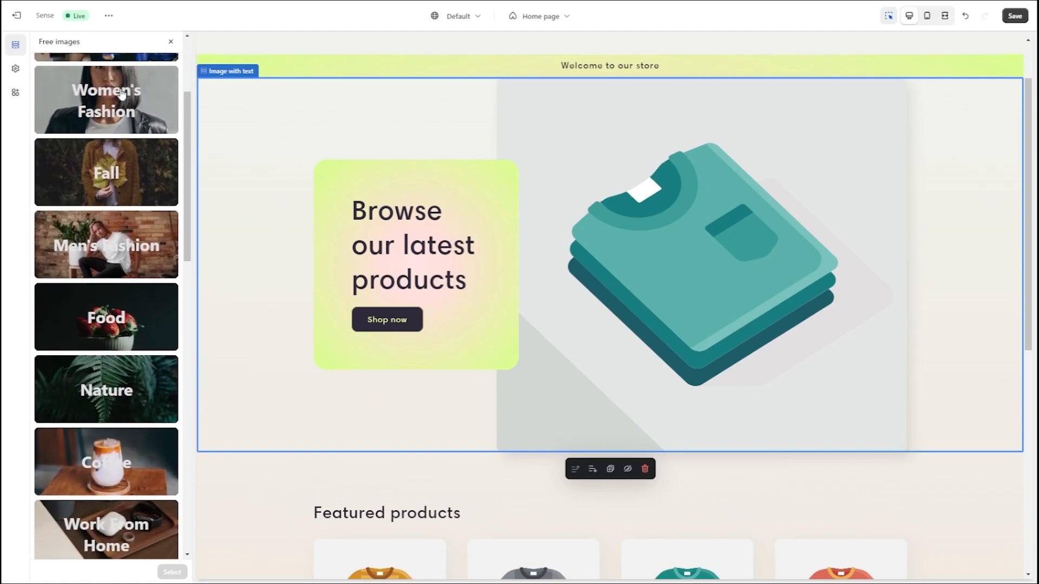
Browse the free image library's category tiles such as Food, Nature and Tech
scroll("down", 3)
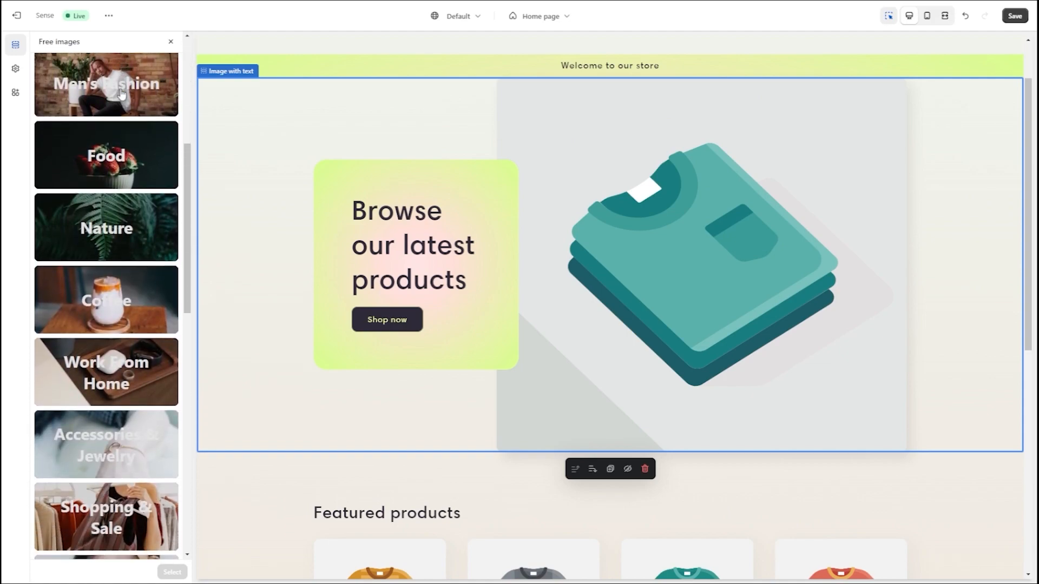
scroll("down", 3)
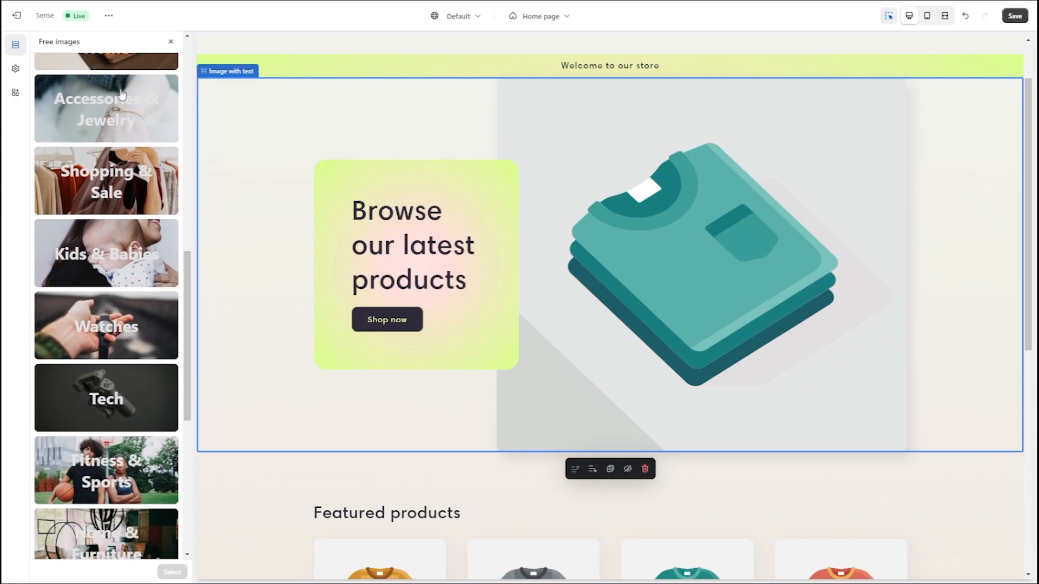